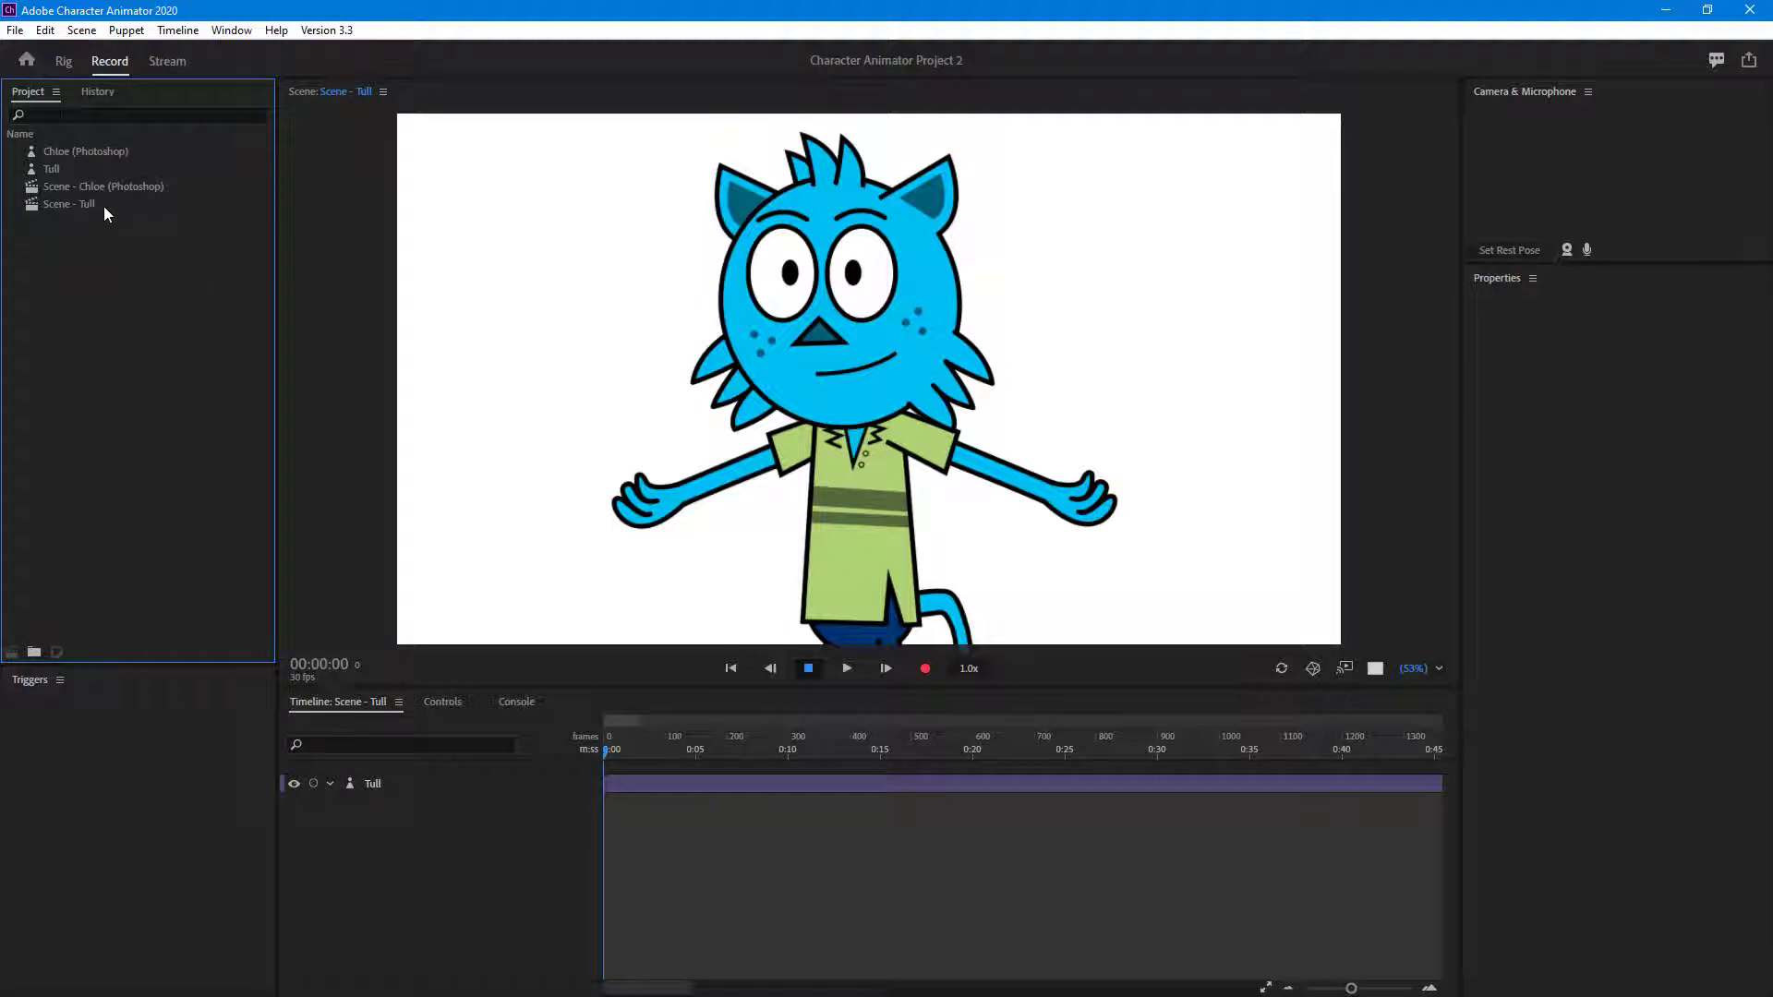
pyautogui.moveTo(68, 203)
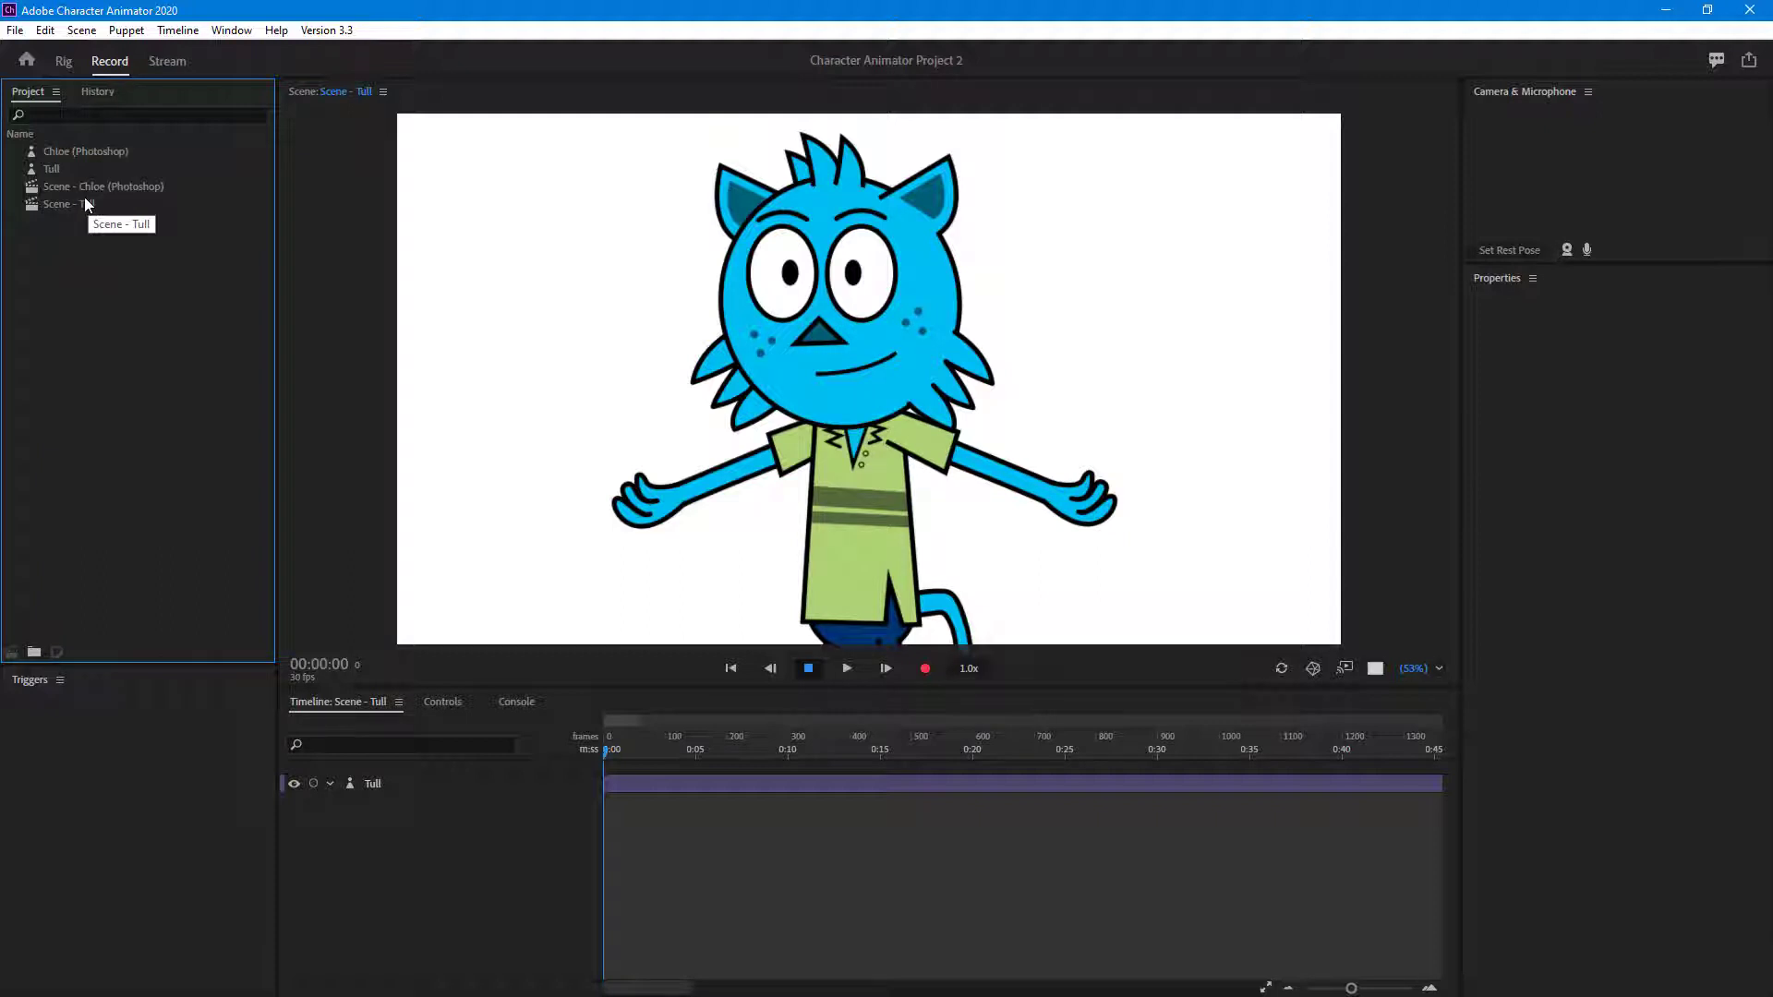
pyautogui.moveTo(113, 255)
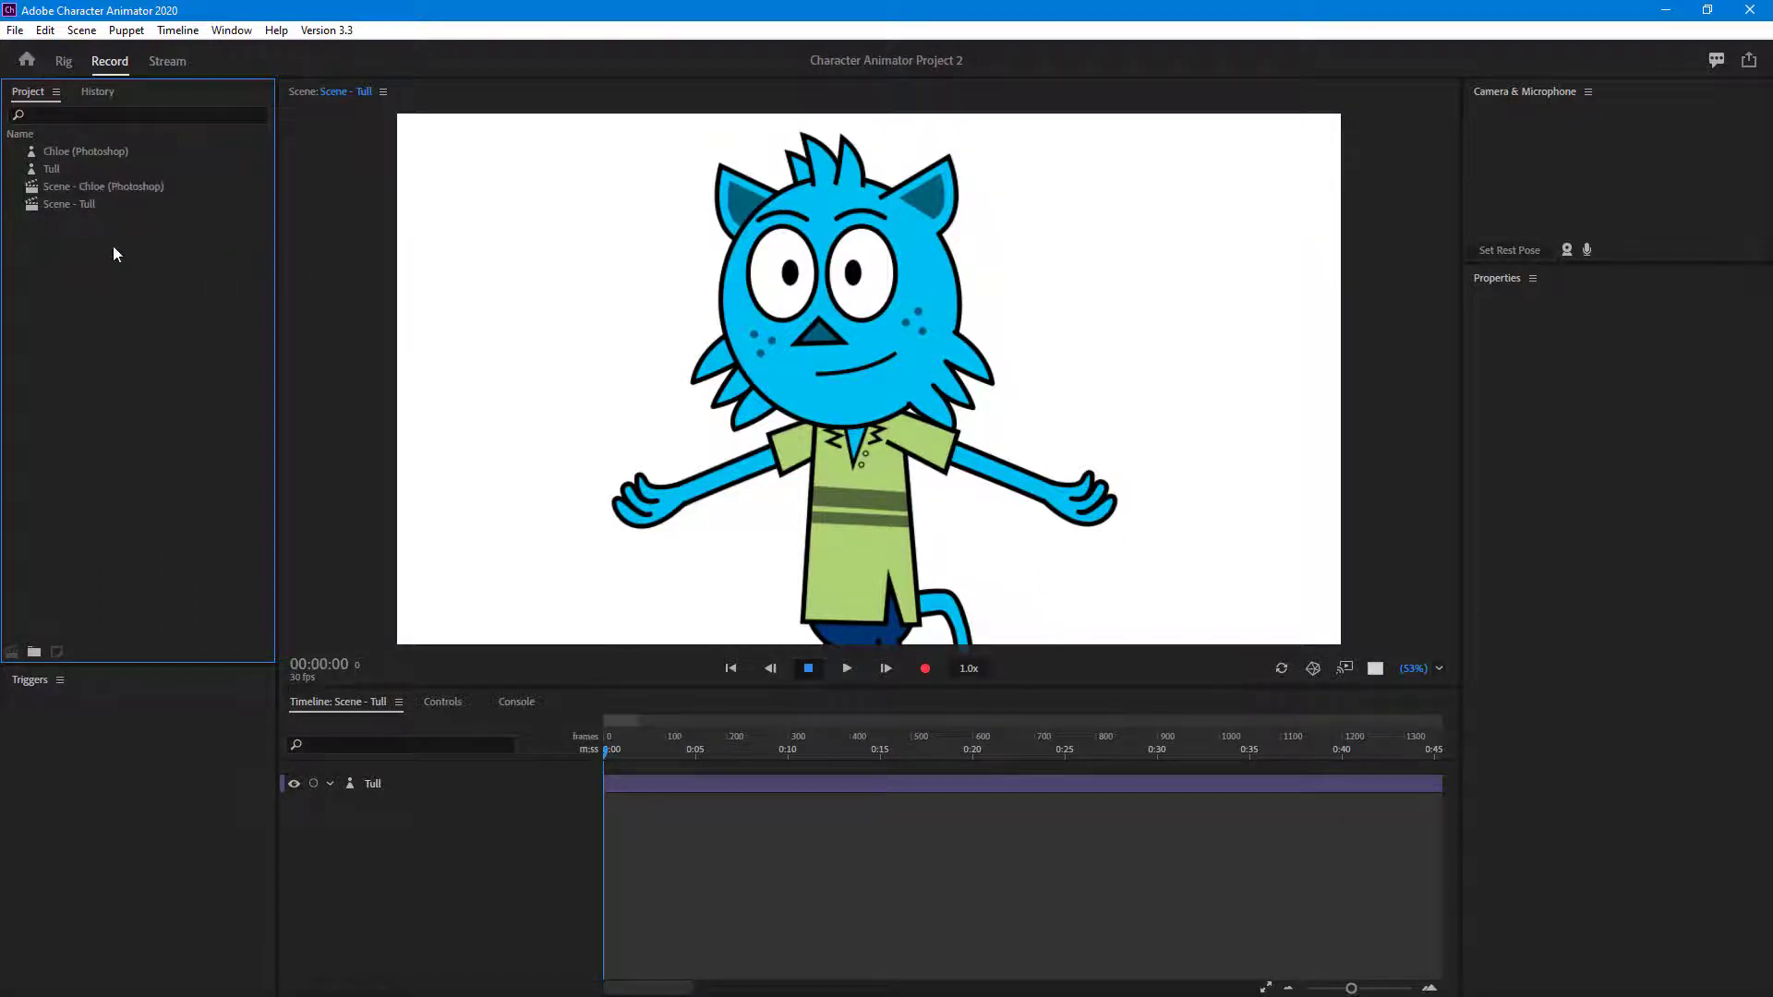
pyautogui.moveTo(95, 190)
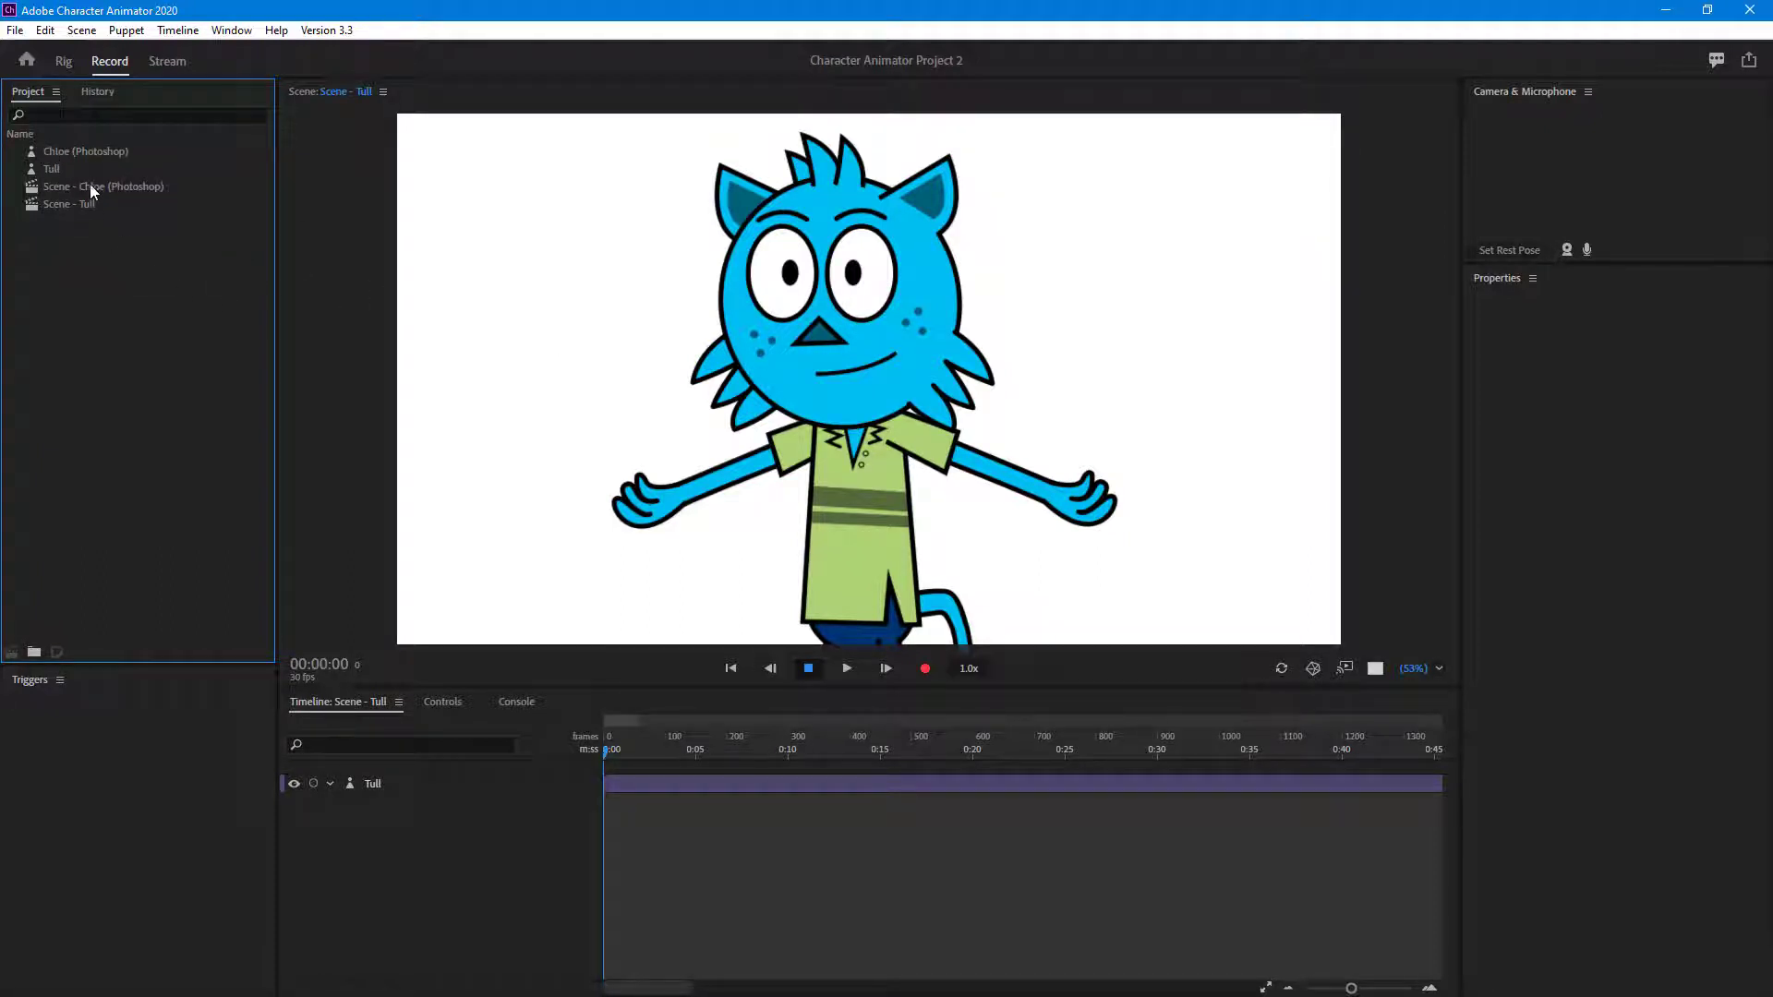
# Step: Create and open a new empty Scene 1 (1920×1080, 30 fps, 120 seconds)
pyautogui.click(85, 150)
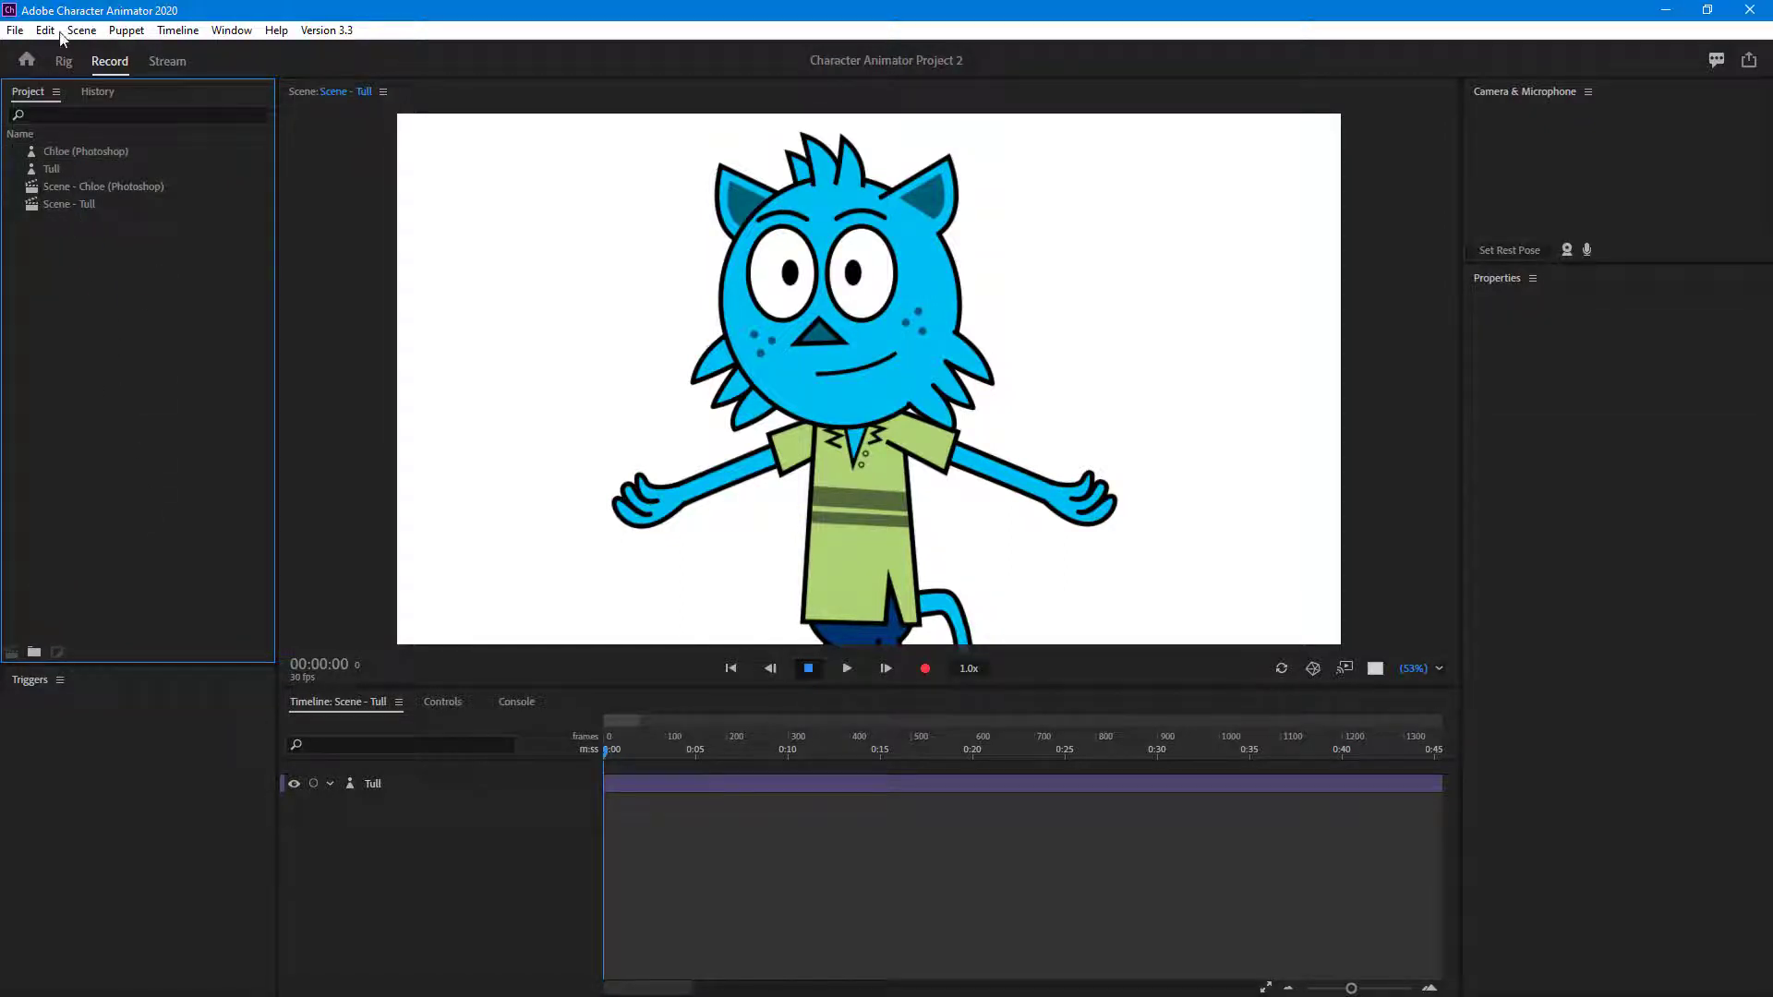
pyautogui.click(80, 30)
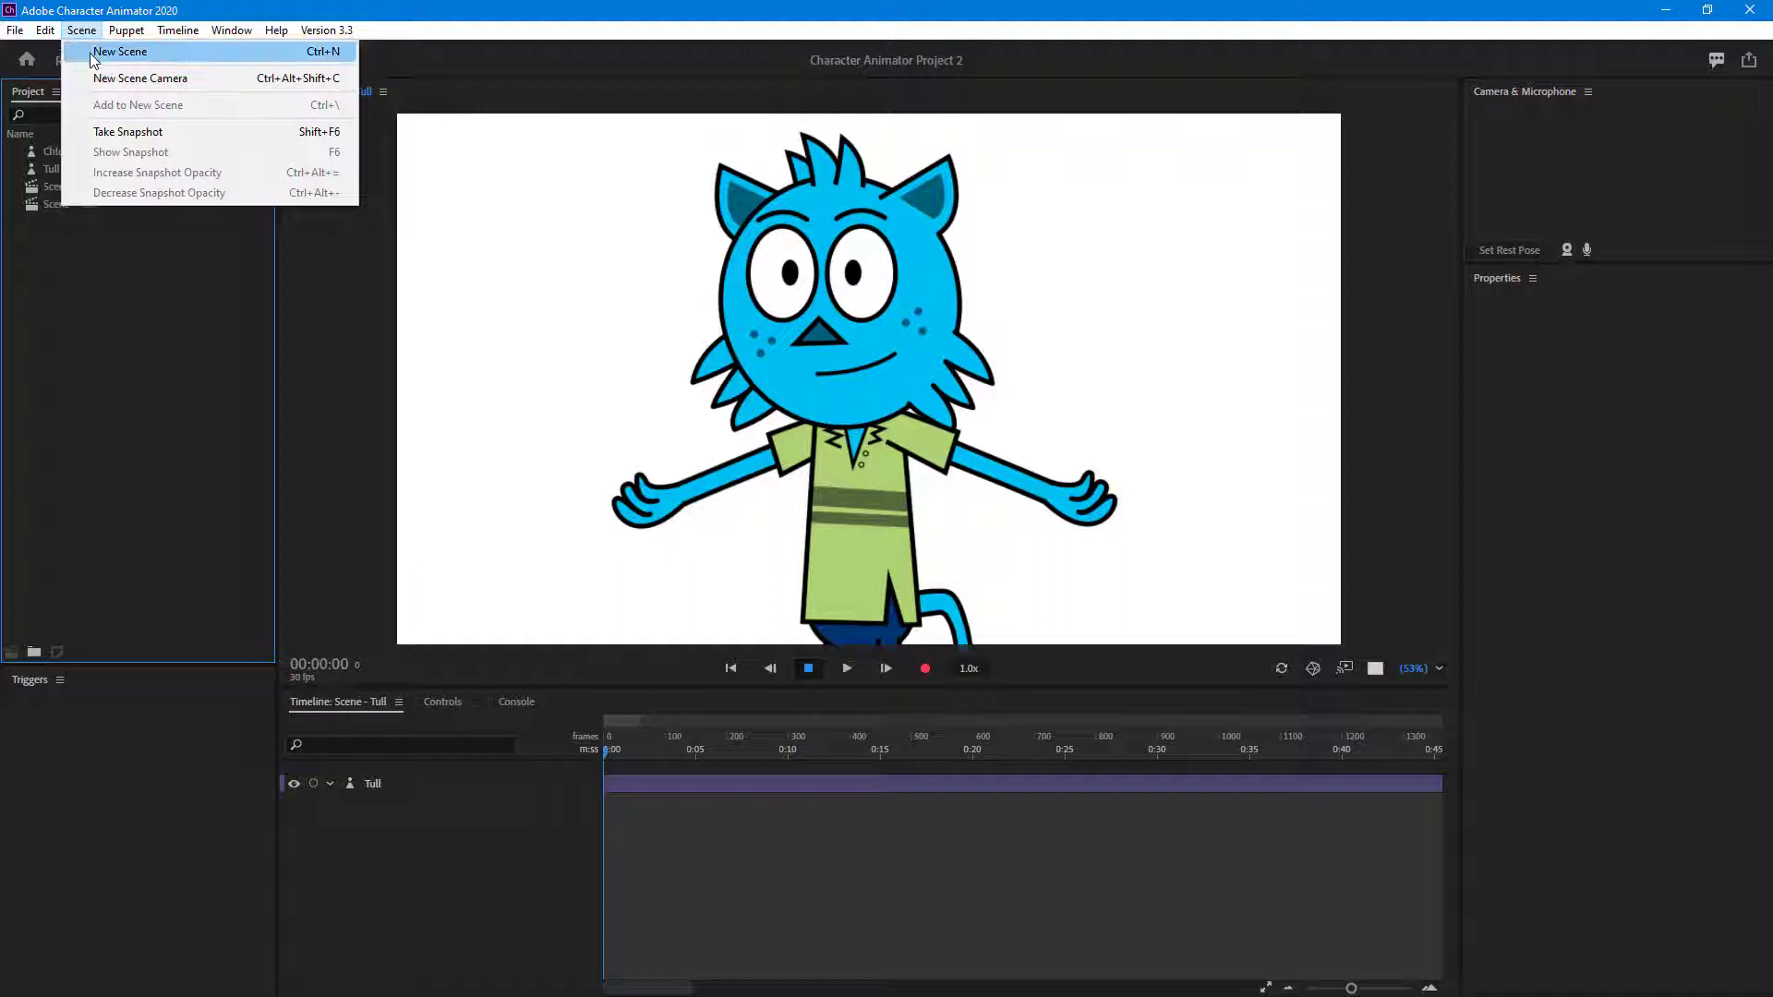
pyautogui.click(120, 51)
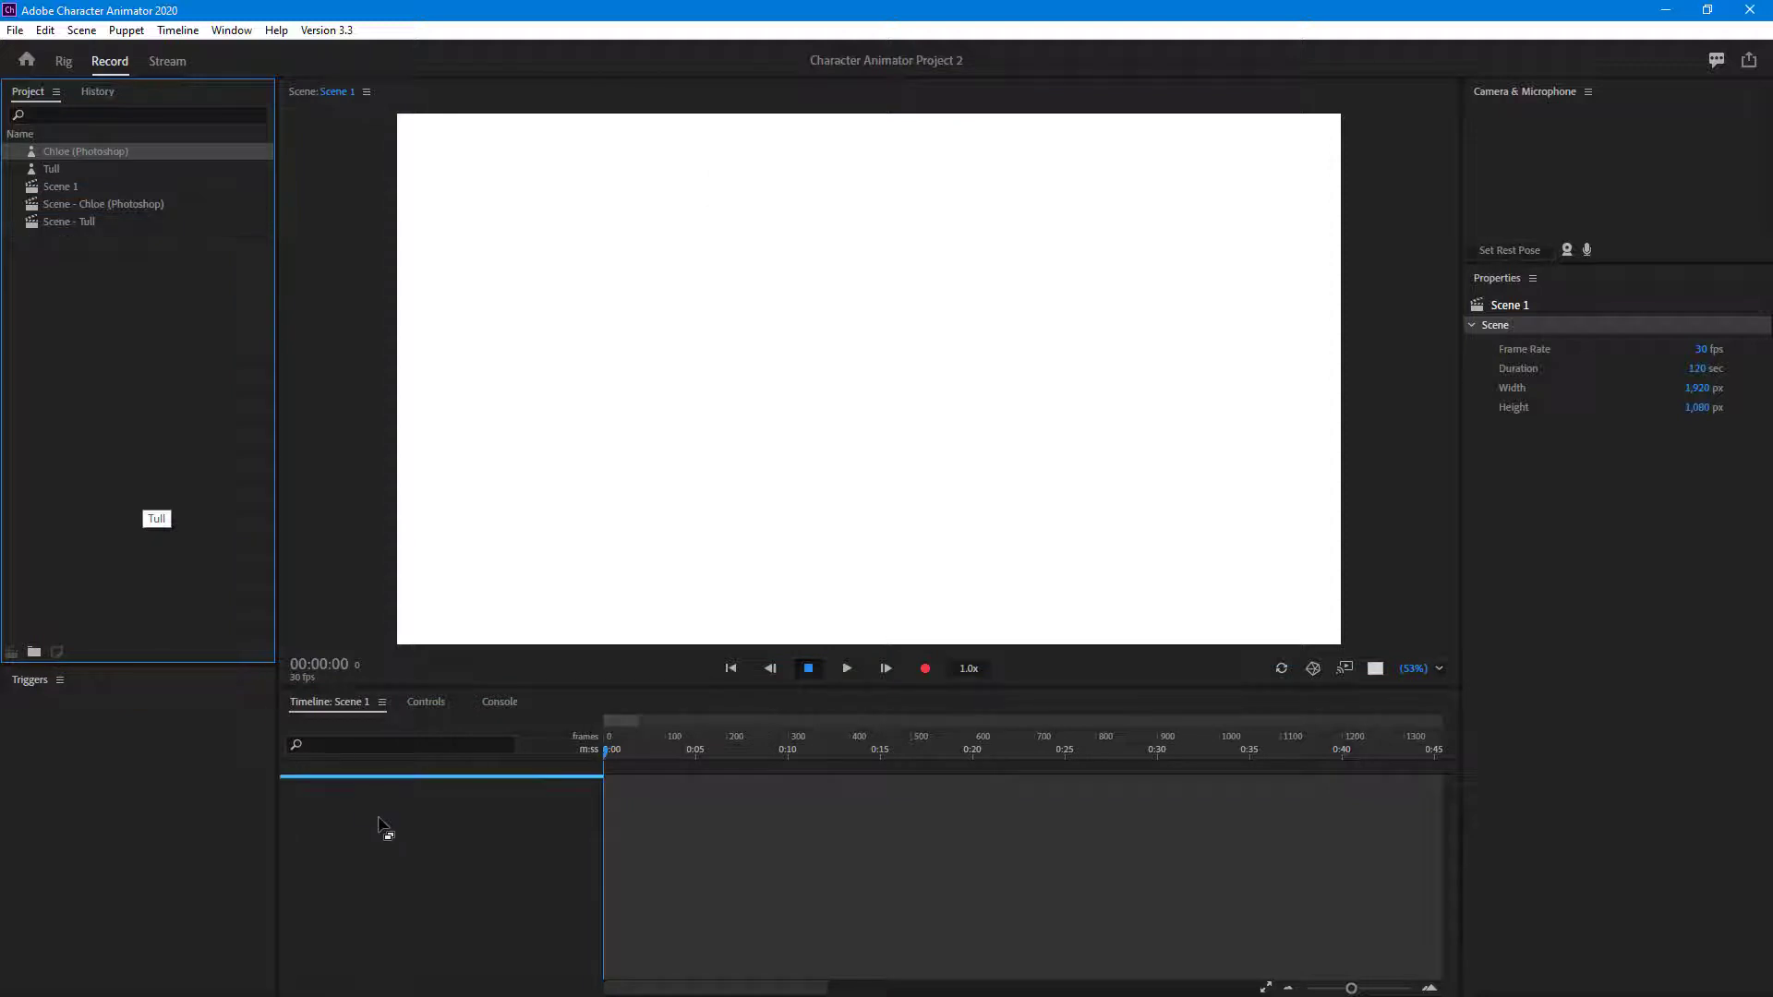
# Step: Add Tull and Chloe to Scene 1, scaling Tull to 64% at Position X -327
pyautogui.doubleClick(85, 150)
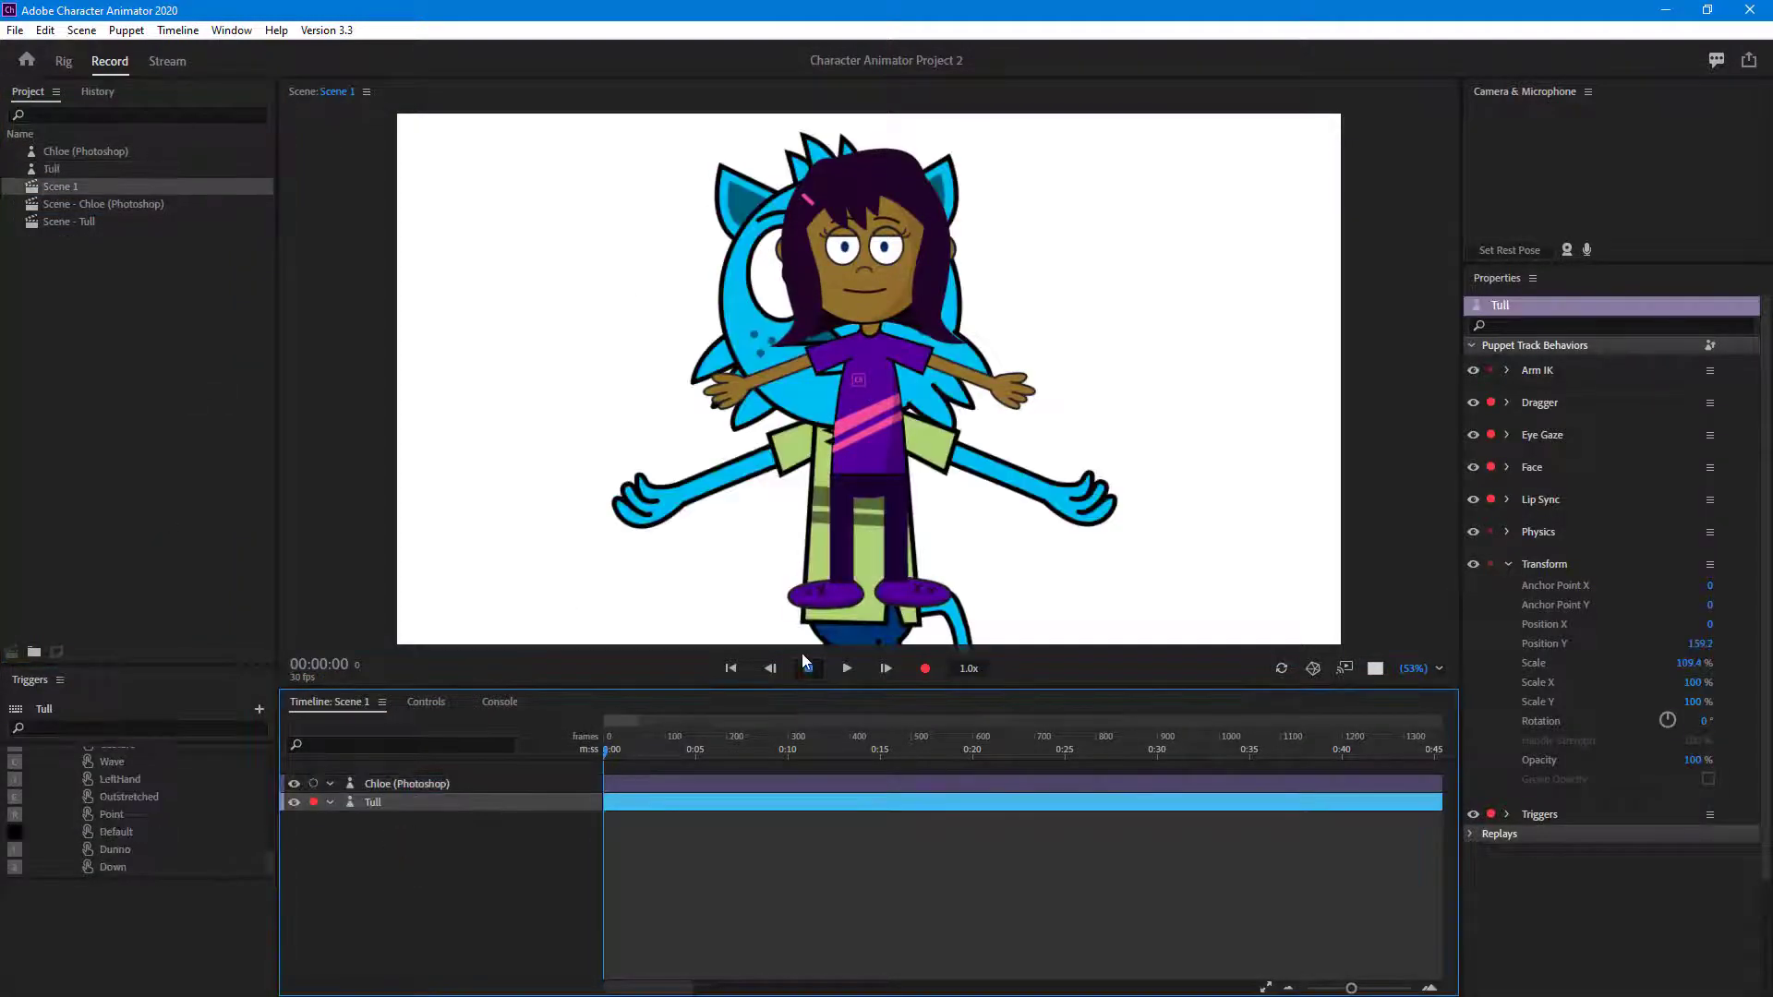
pyautogui.click(846, 669)
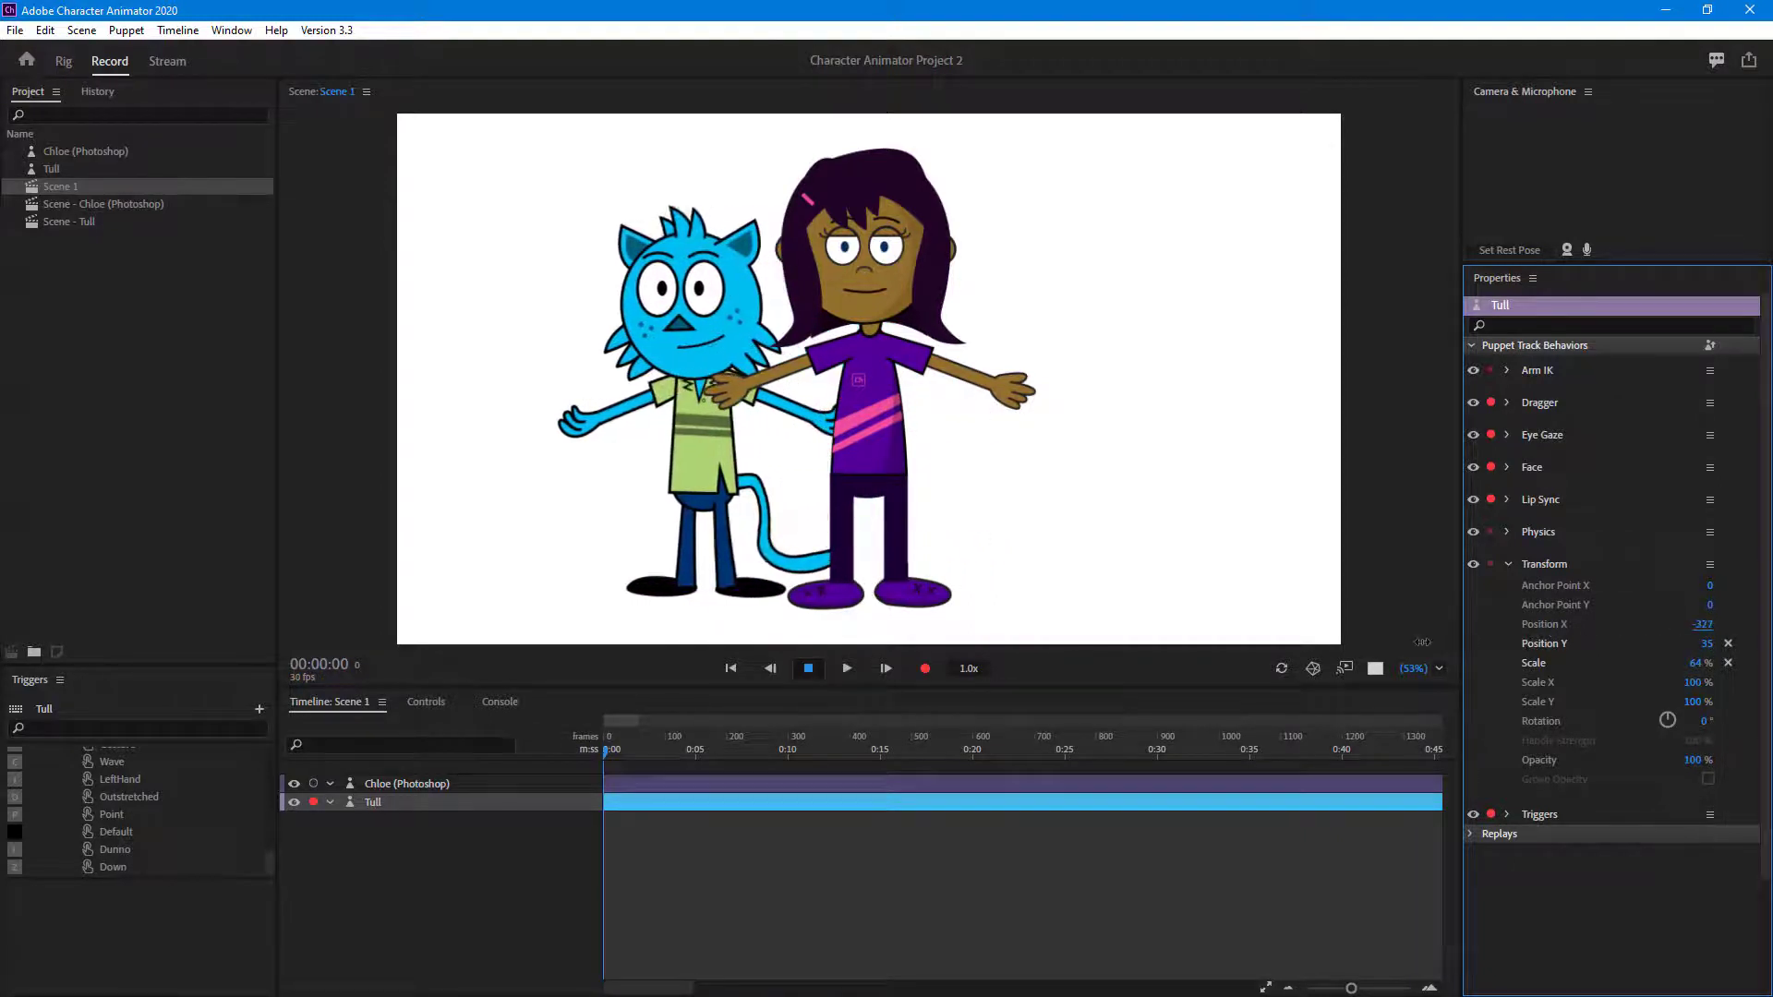
# Step: Scale Chloe to 50% at Position X 318 and enable the camera input
pyautogui.click(408, 783)
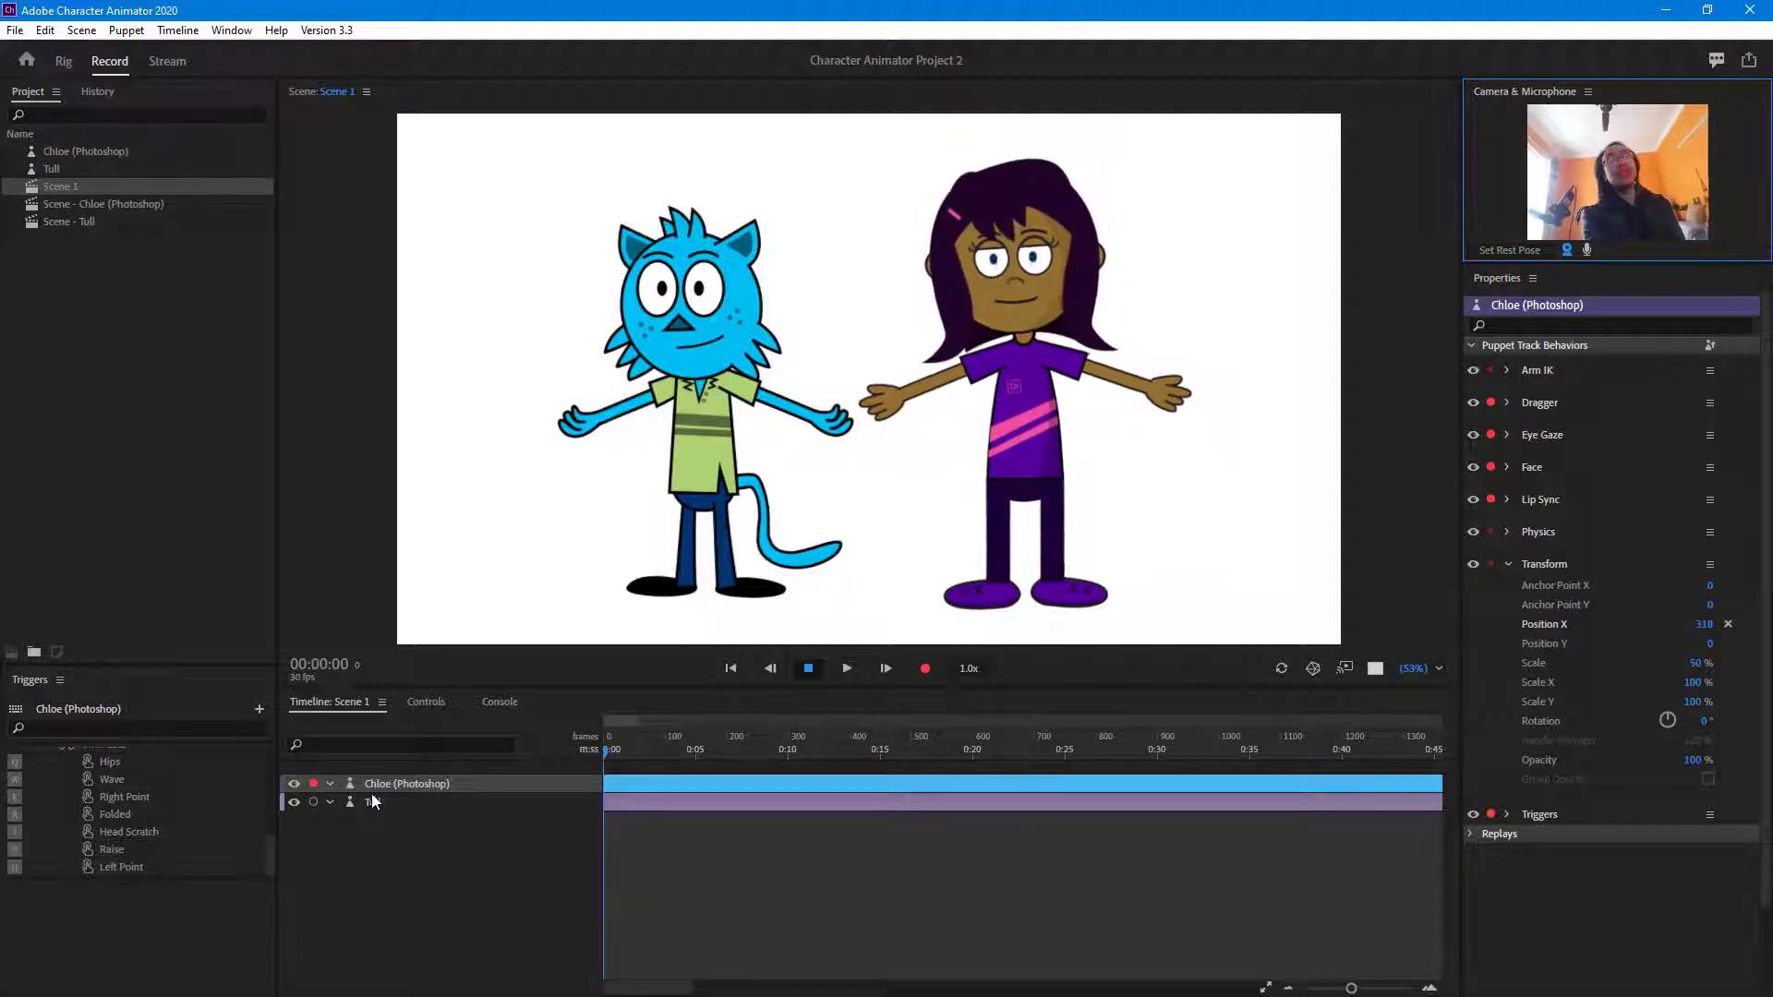
# Step: Arm the Tull and Chloe tracks for webcam-driven recording
pyautogui.click(373, 803)
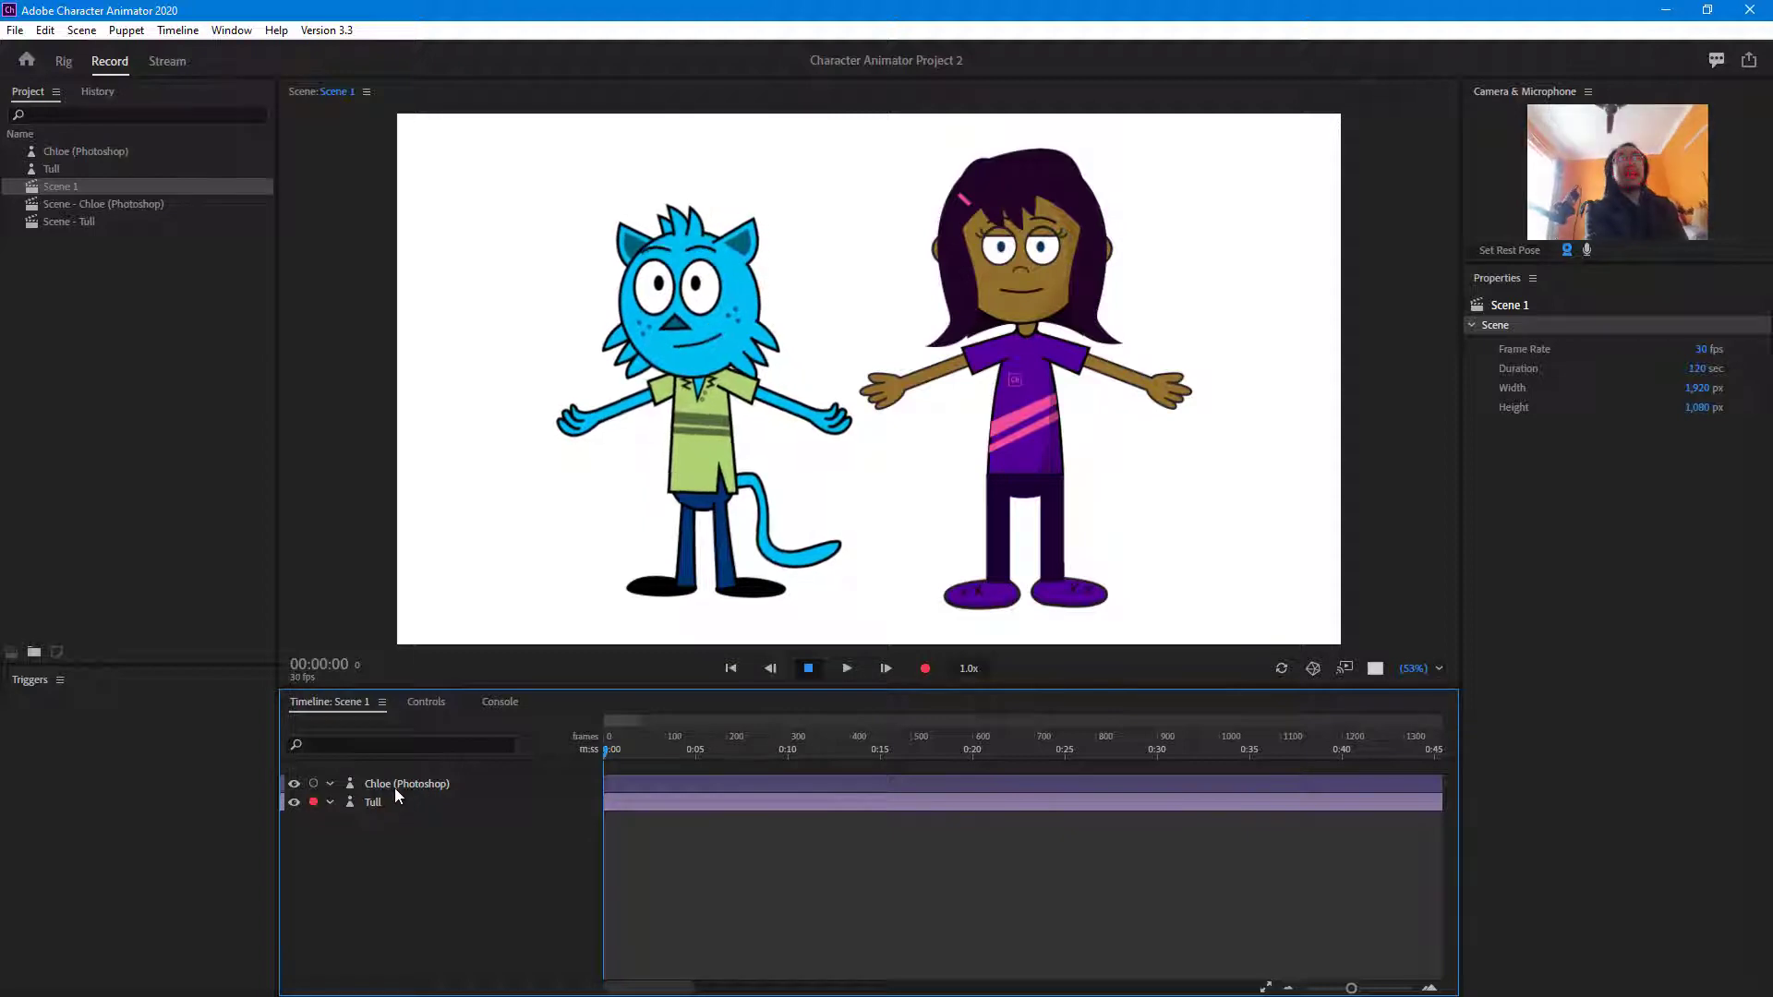
pyautogui.click(406, 782)
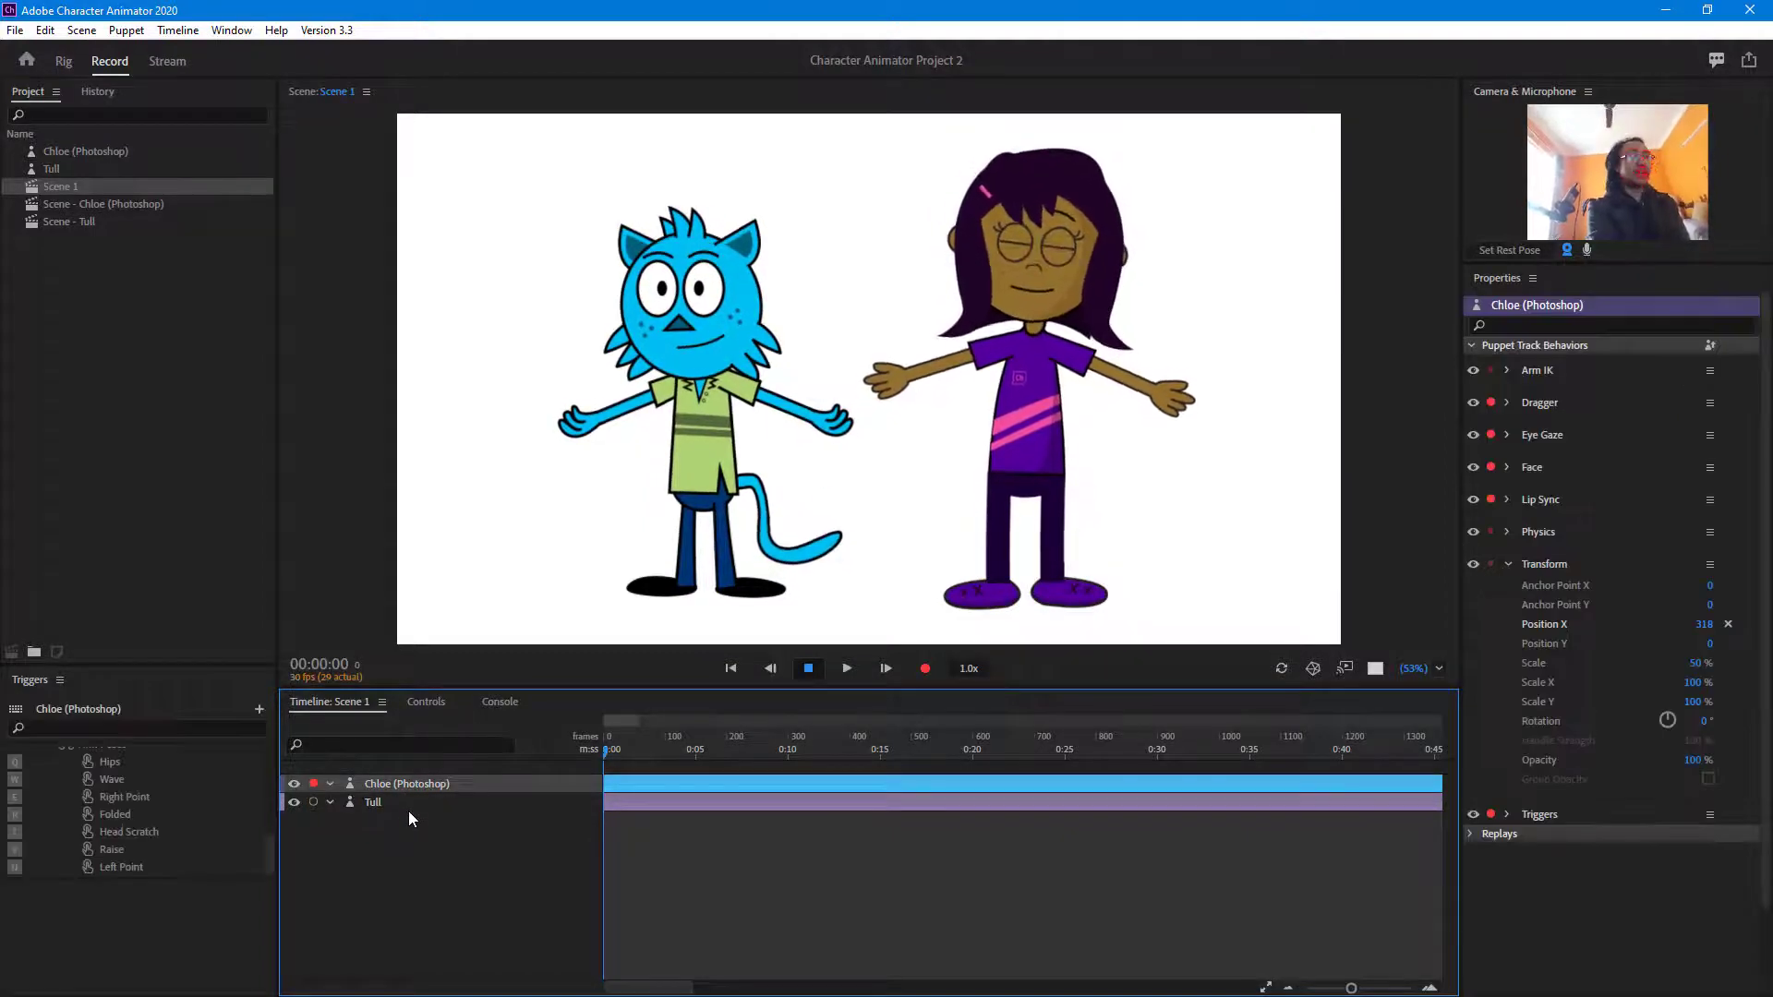